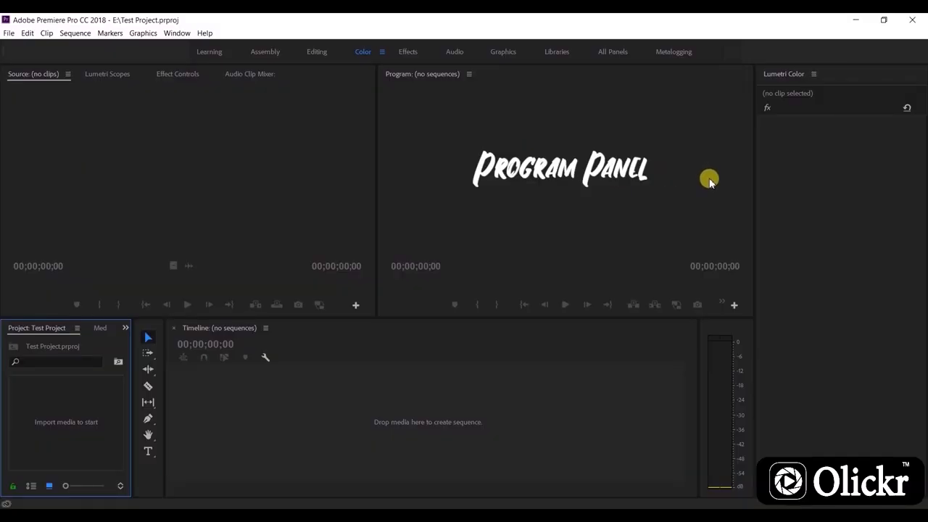
{"action": "mouse_move", "coordinate": [668, 127]}
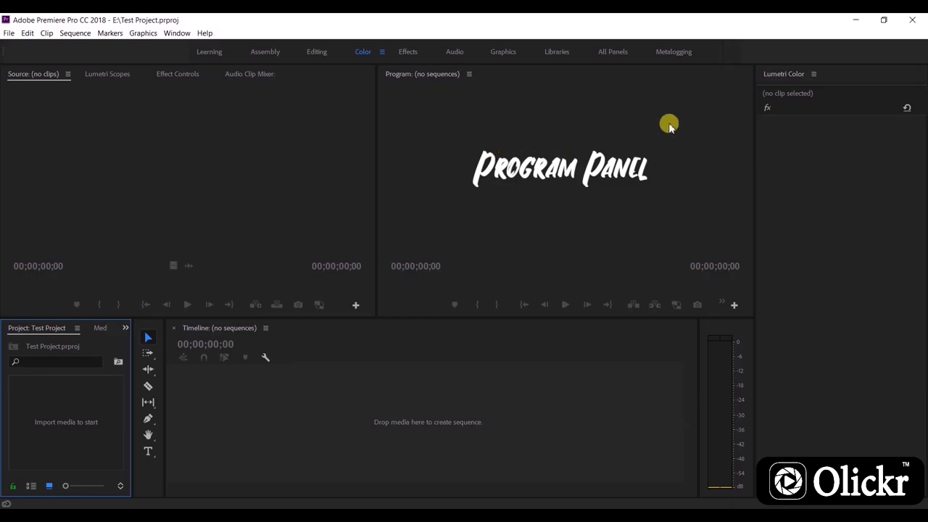
{"action": "mouse_move", "coordinate": [525, 85]}
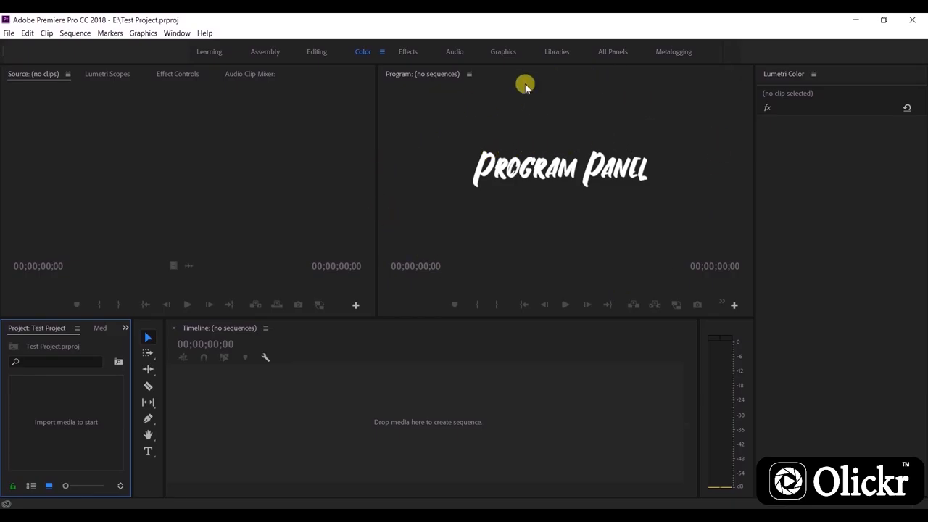
{"action": "mouse_move", "coordinate": [446, 209]}
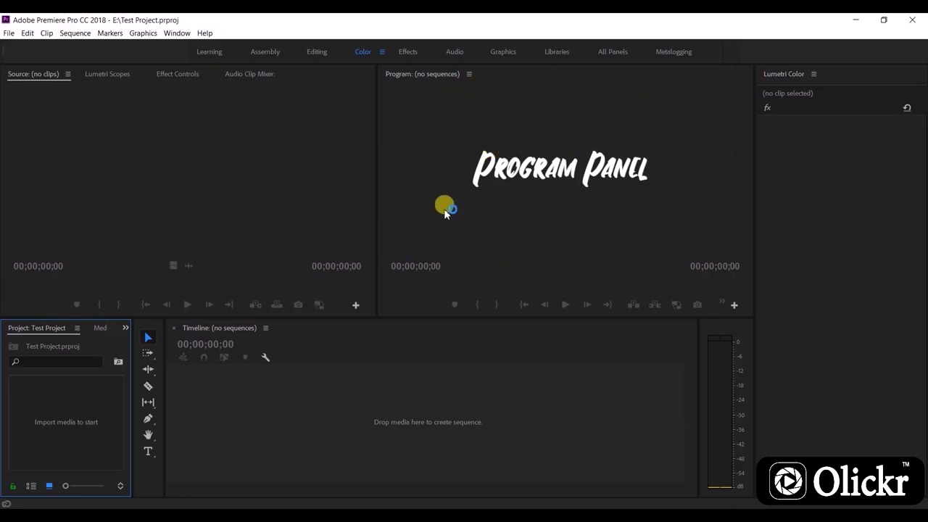
{"action": "mouse_move", "coordinate": [557, 256]}
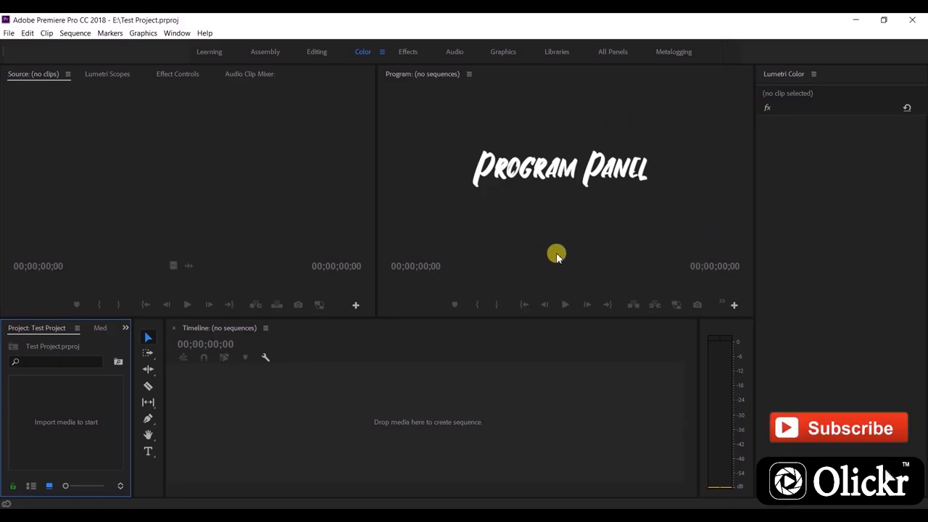
{"action": "mouse_move", "coordinate": [267, 379]}
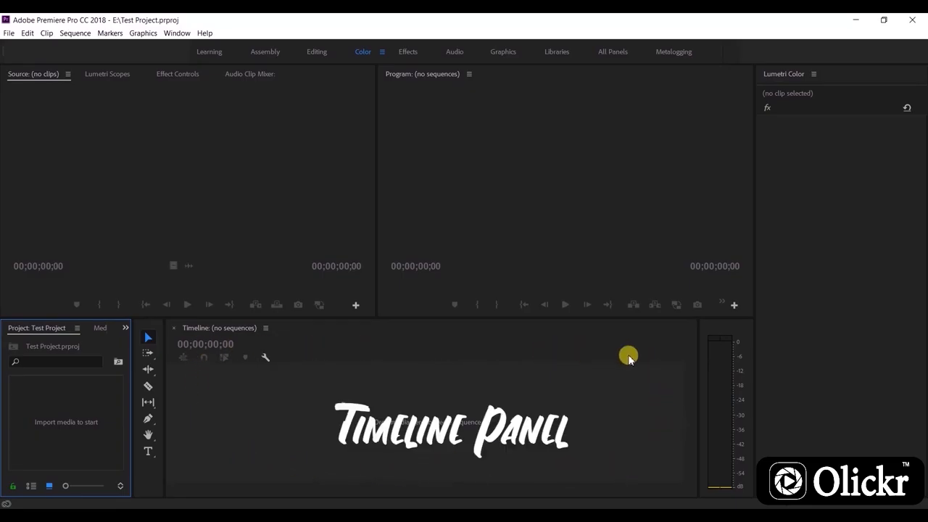
{"action": "mouse_move", "coordinate": [248, 383]}
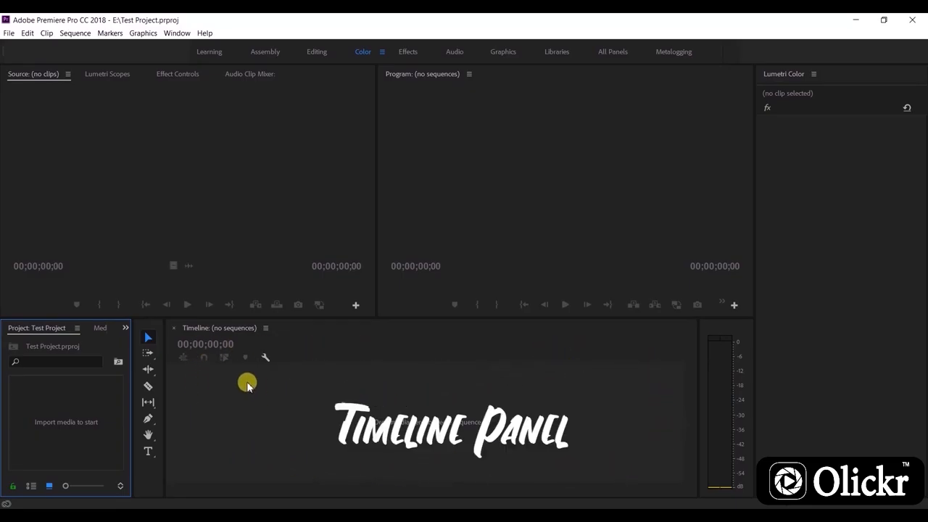
{"action": "mouse_move", "coordinate": [7, 381]}
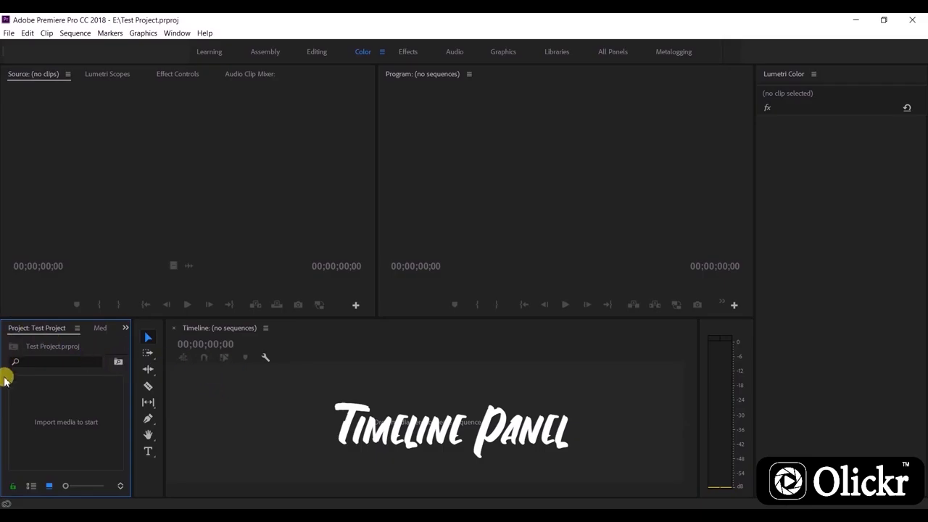
{"action": "mouse_move", "coordinate": [87, 440]}
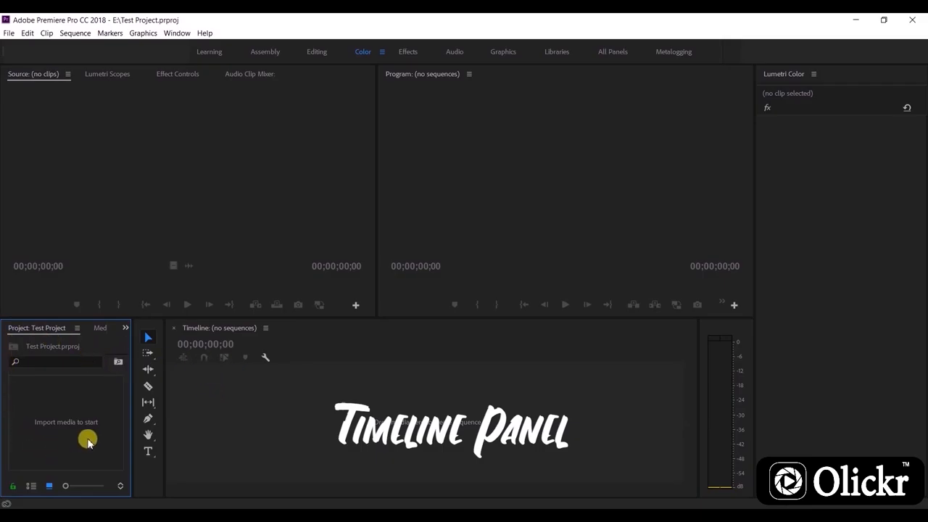
{"action": "mouse_move", "coordinate": [93, 420]}
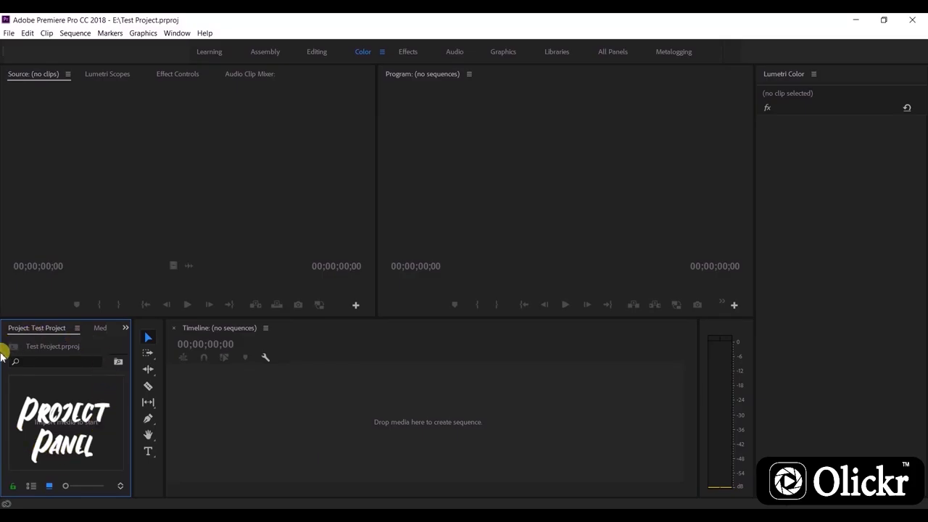
{"action": "mouse_move", "coordinate": [93, 427]}
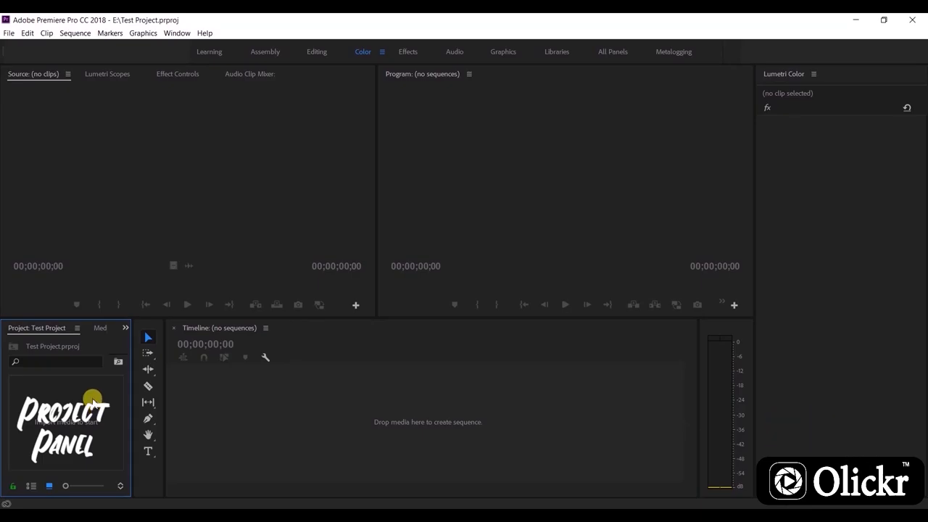
Switch the source-side panel group from the Source monitor to Effect Controls.
{"action": "left_click", "coordinate": [126, 327]}
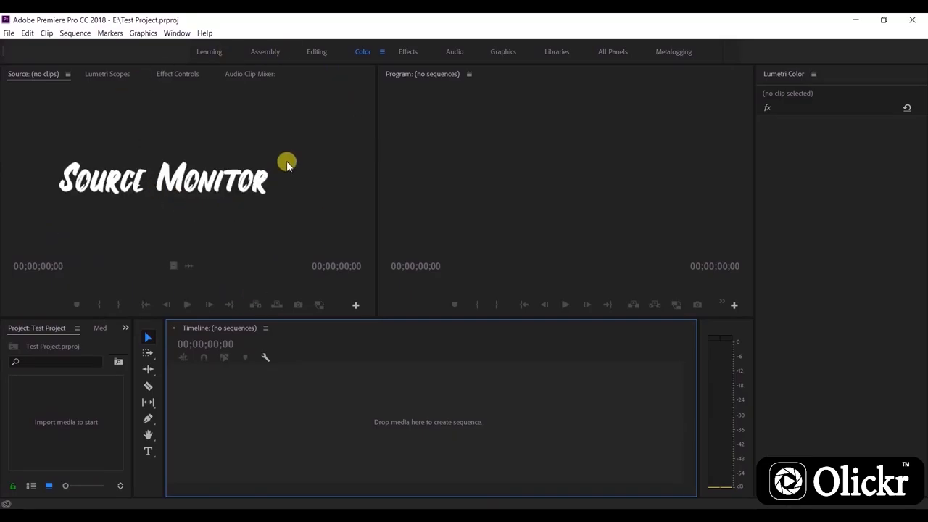
{"action": "left_click", "coordinate": [177, 73]}
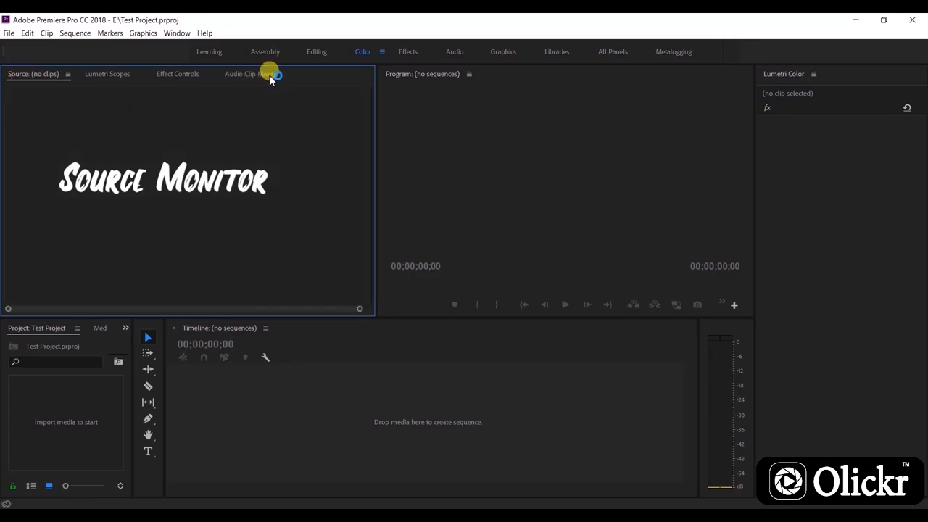
{"action": "left_click", "coordinate": [178, 73]}
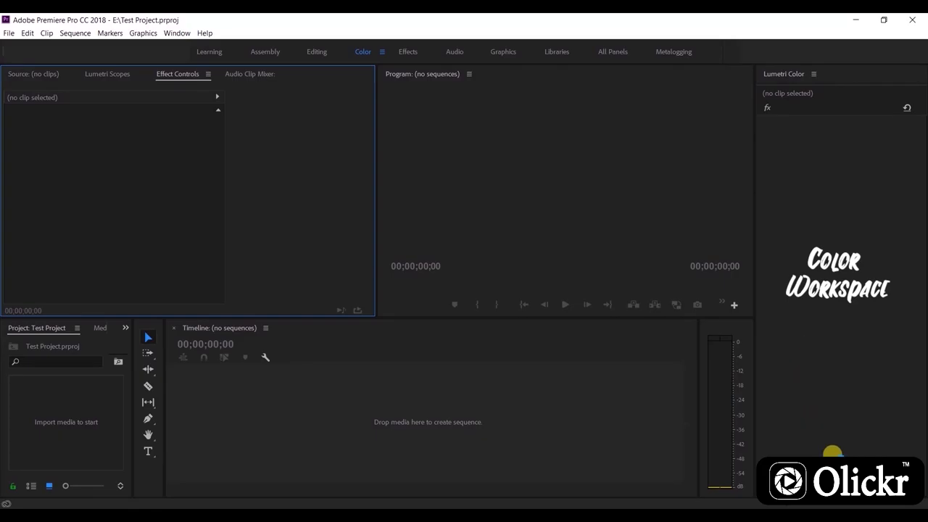
{"action": "mouse_move", "coordinate": [856, 375]}
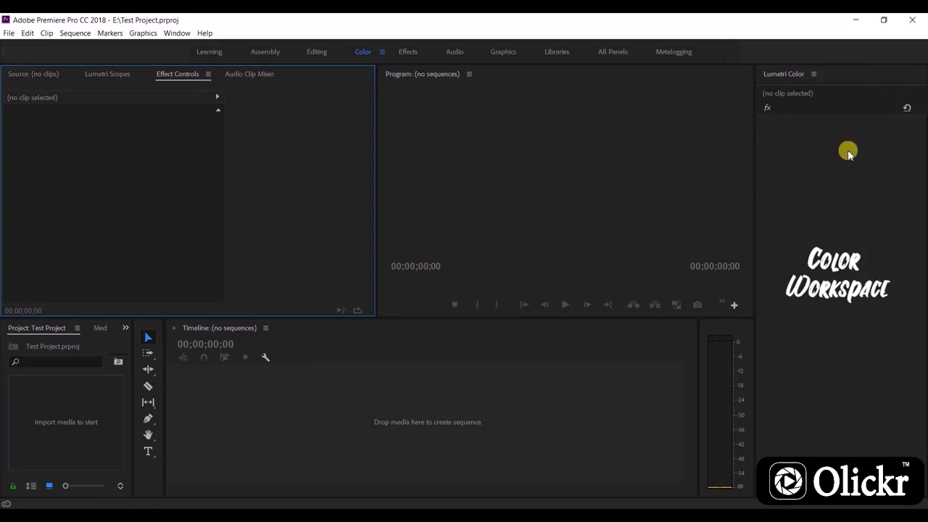
{"action": "mouse_move", "coordinate": [894, 247]}
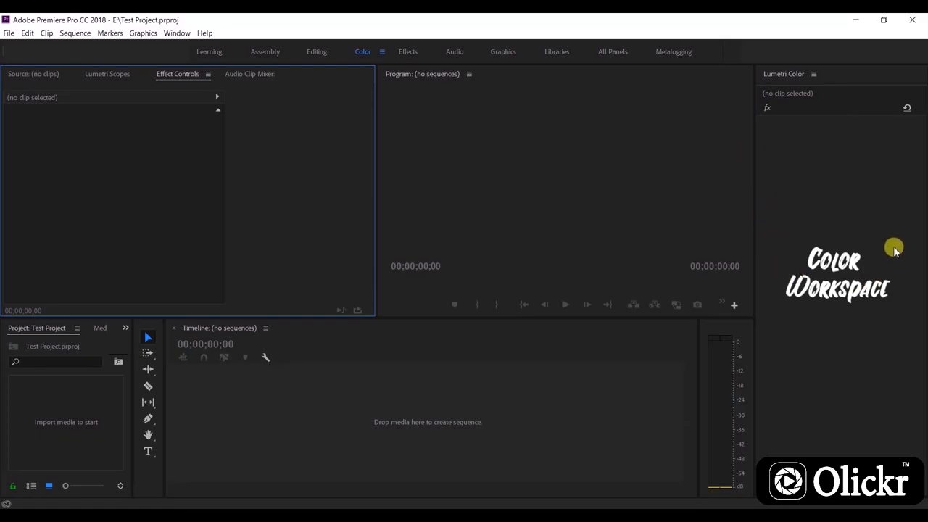
Open Edit Workspaces from the Window > Workspaces menu.
{"action": "left_click", "coordinate": [177, 32]}
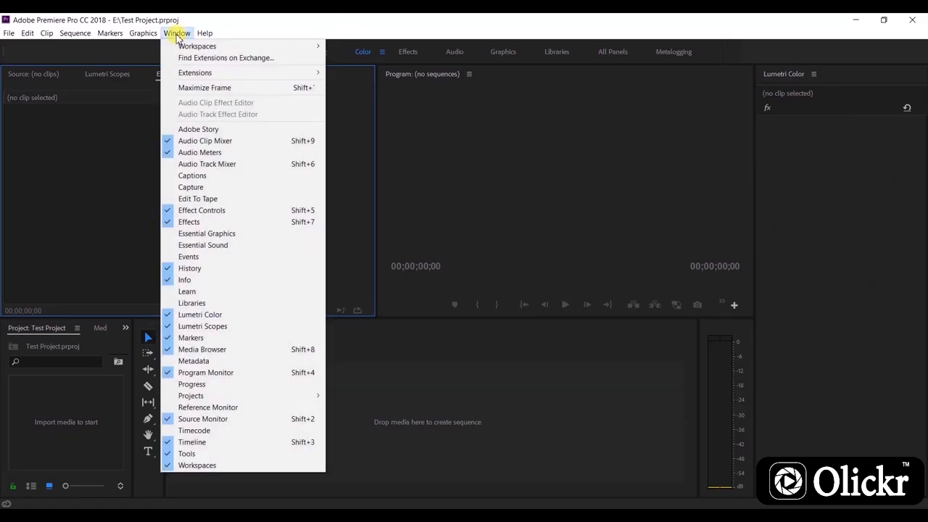
{"action": "mouse_move", "coordinate": [290, 46]}
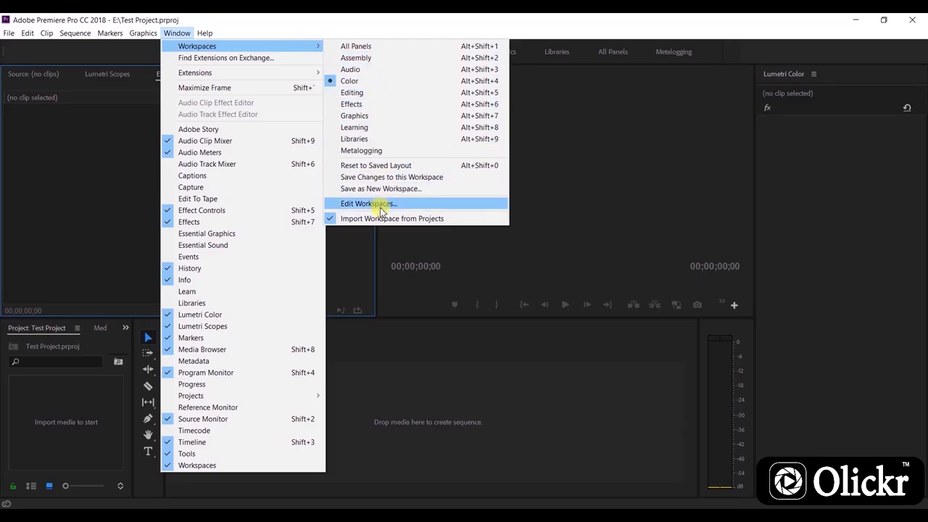
{"action": "left_click", "coordinate": [368, 203]}
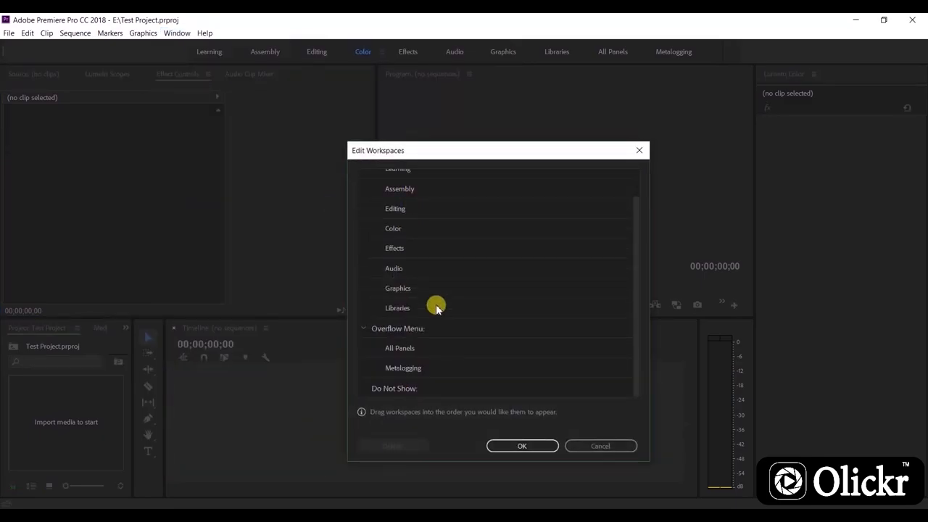
{"action": "mouse_move", "coordinate": [602, 446]}
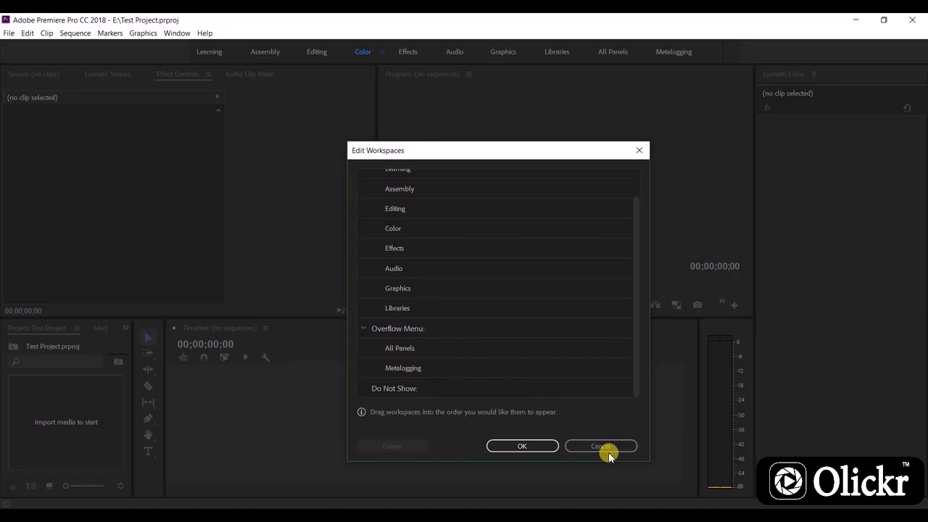